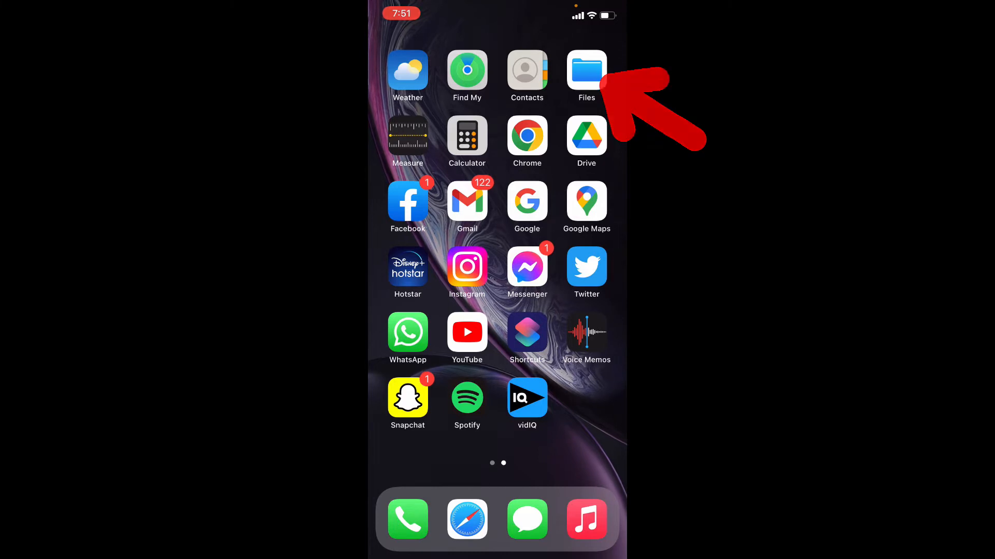
- Launch the Files app from the Home Screen
click(585, 71)
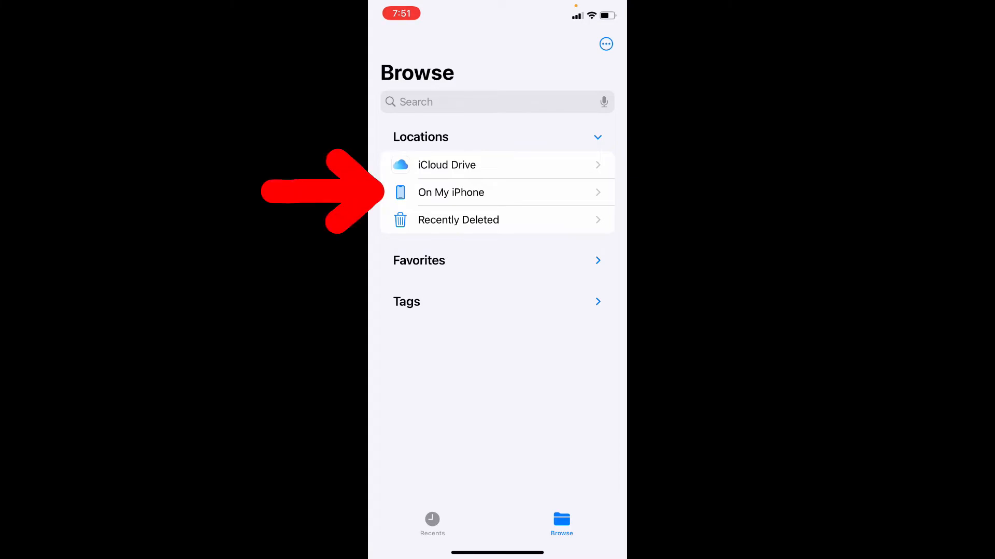
- Open On My iPhone and show its ellipsis options menu
click(450, 192)
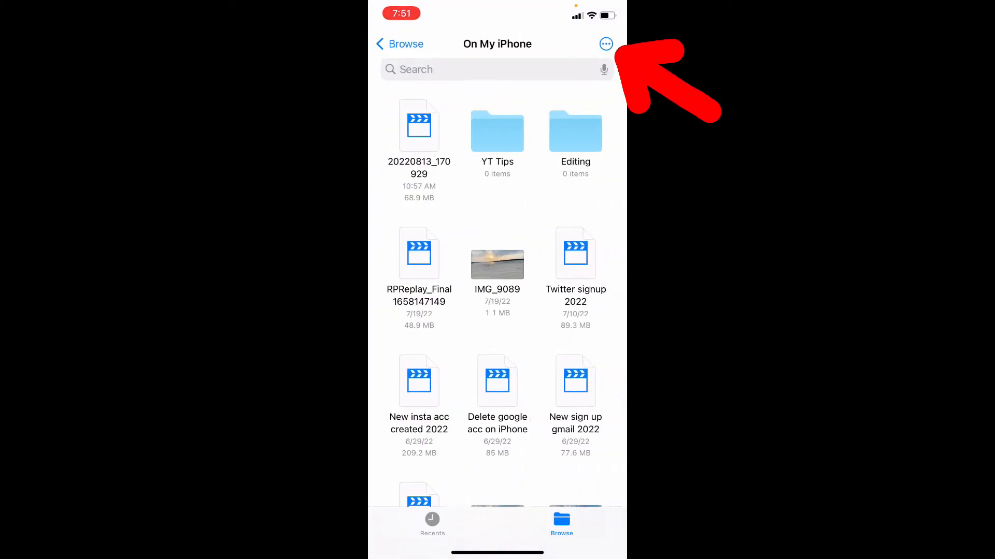
click(605, 44)
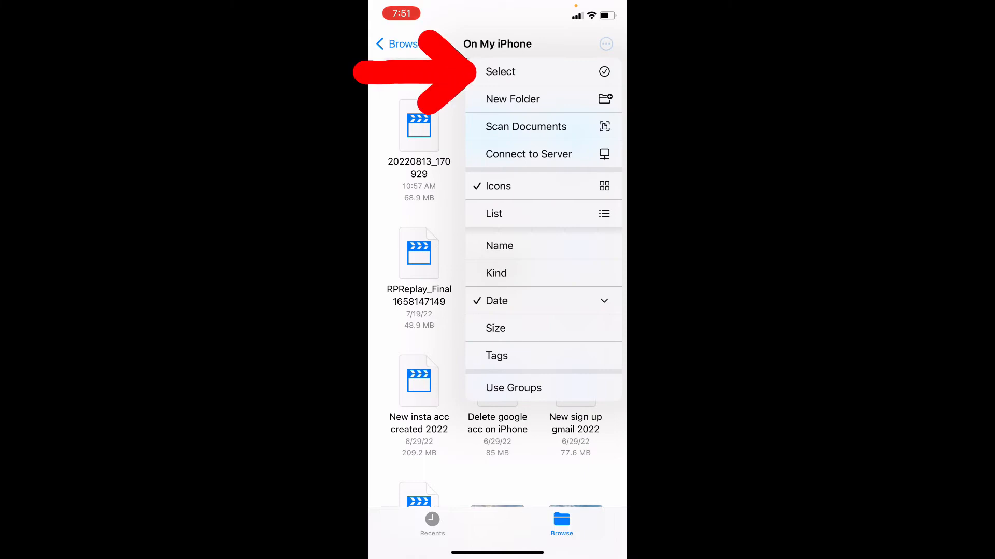
- Enter selection mode and check 15 photos and videos in On My iPhone
click(500, 71)
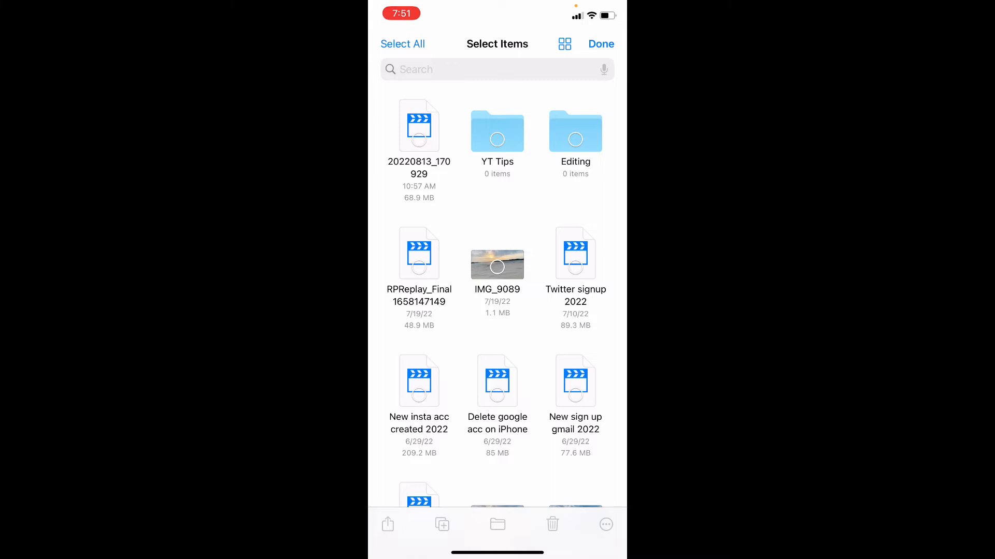
click(418, 139)
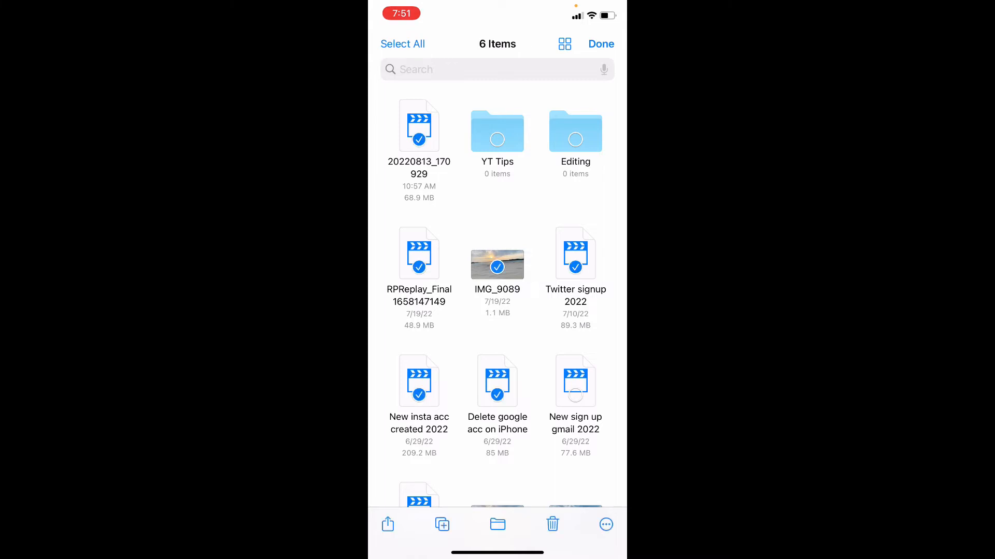
scroll(down, 3)
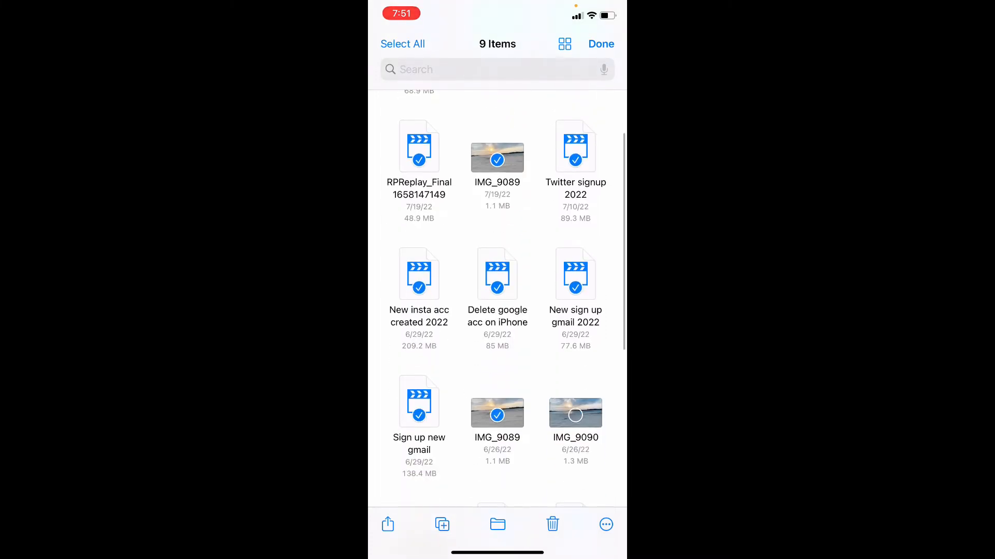
scroll(down, 3)
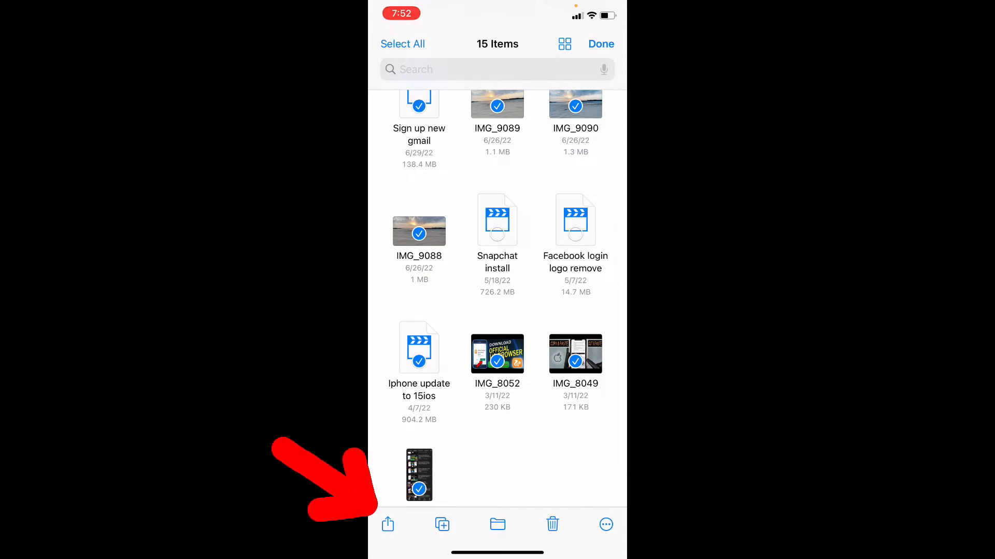
- Share the checked files, choose Save 15 Items, then return Home
click(387, 524)
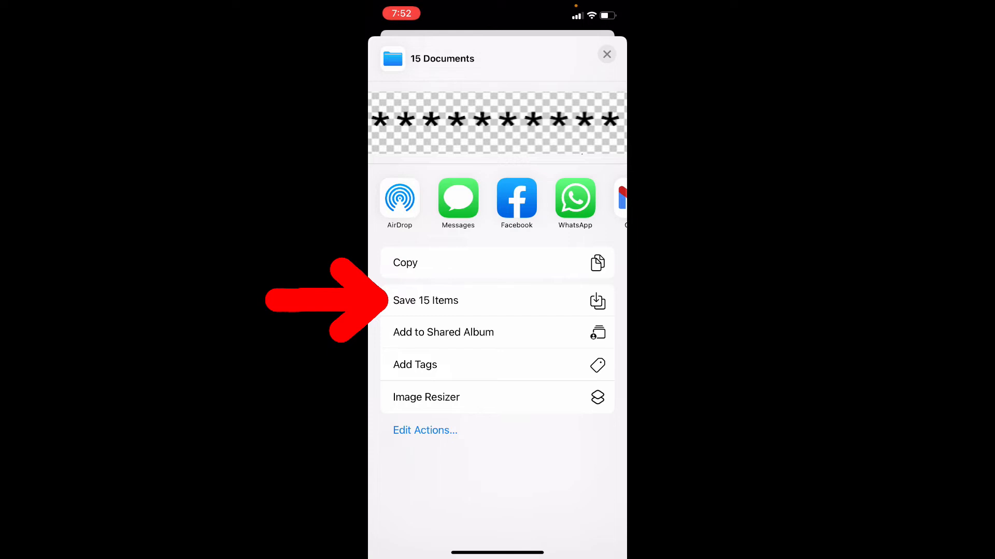
click(425, 300)
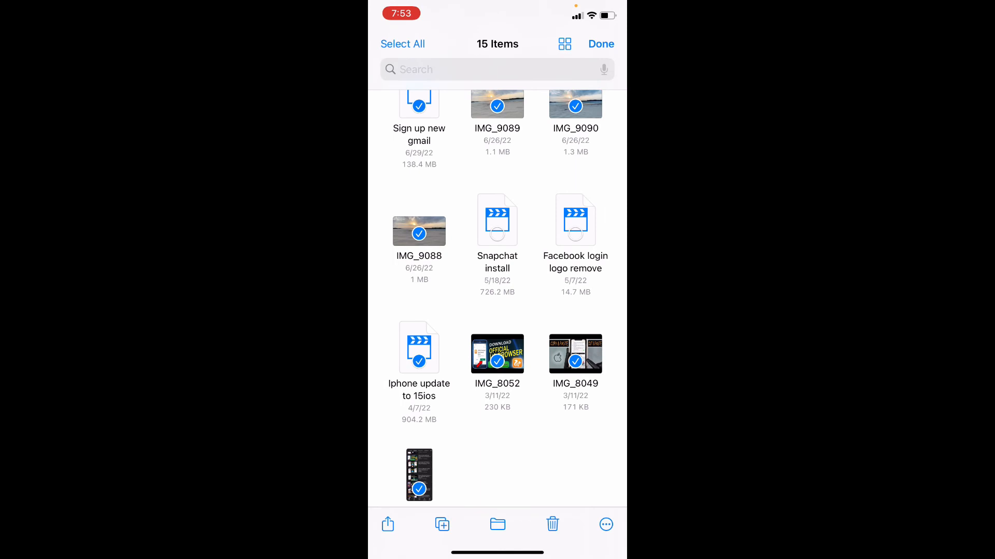
click(600, 43)
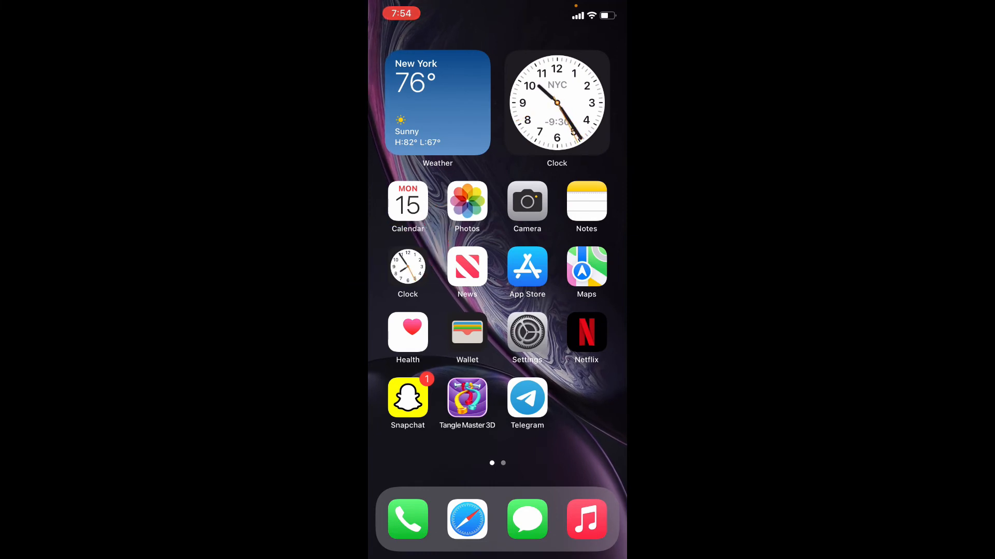
- Open Photos and view the Recents album with 110 photos and 10 videos
click(467, 203)
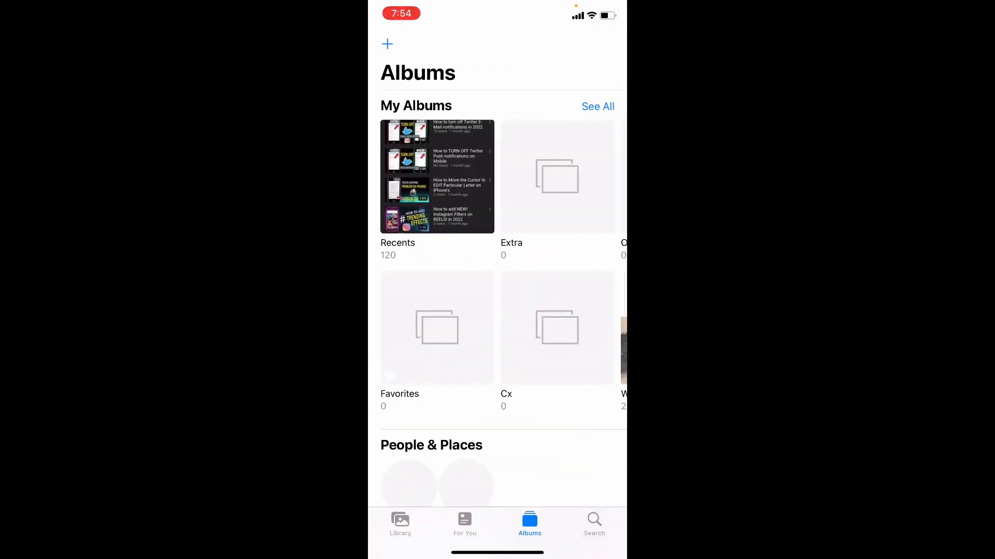
click(436, 176)
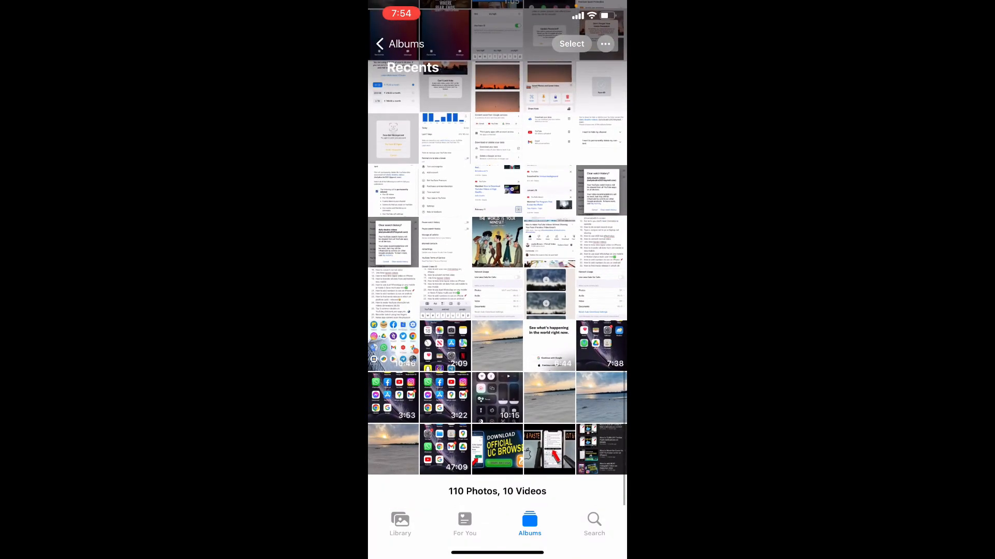